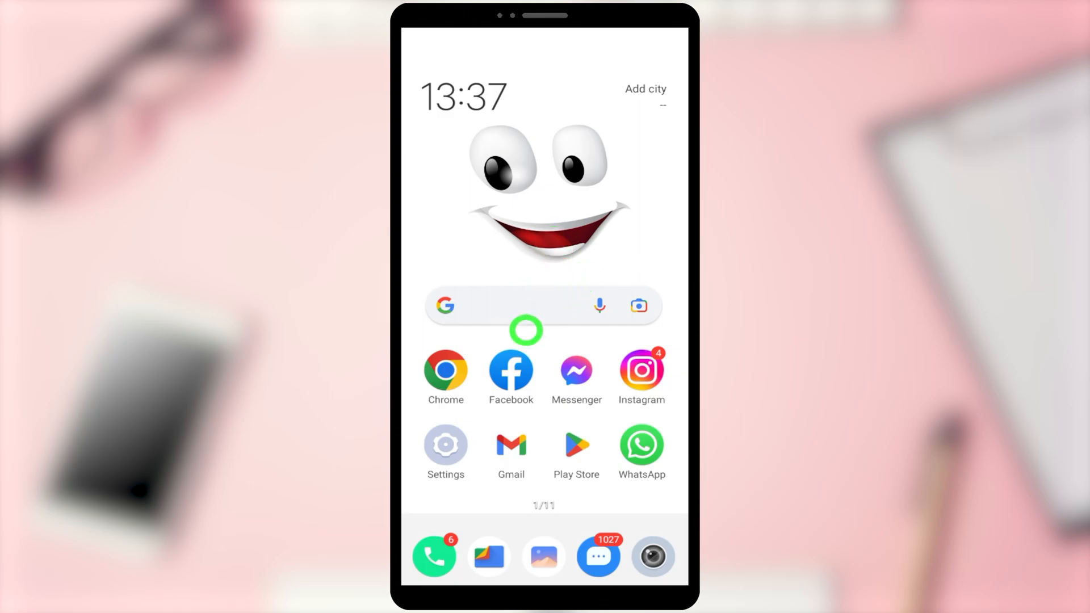
- Launch Facebook and expand Settings & privacy in the main menu
left_click(510, 371)
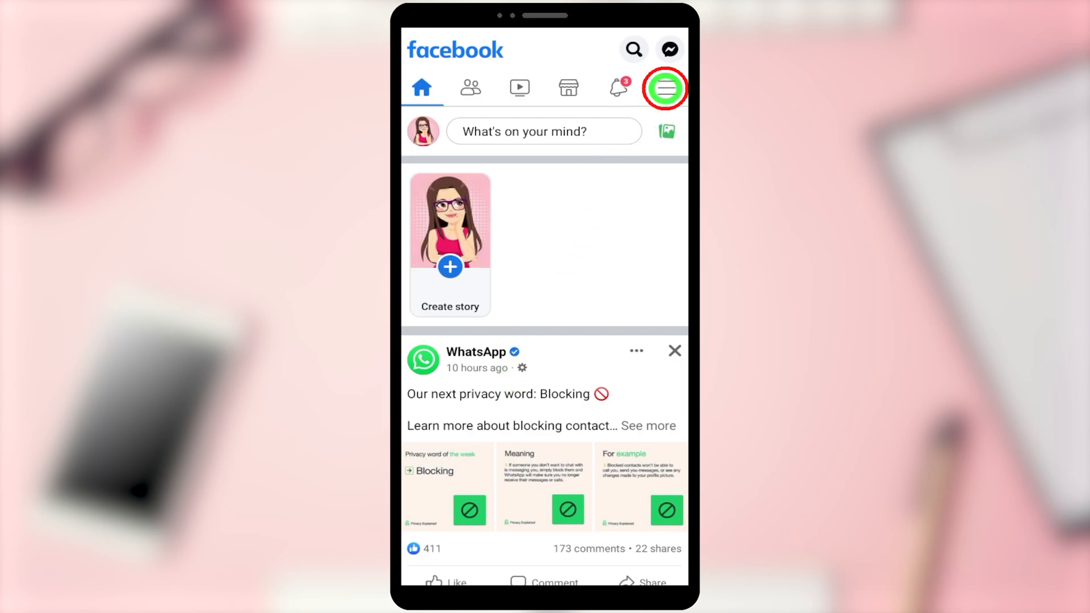
left_click(664, 88)
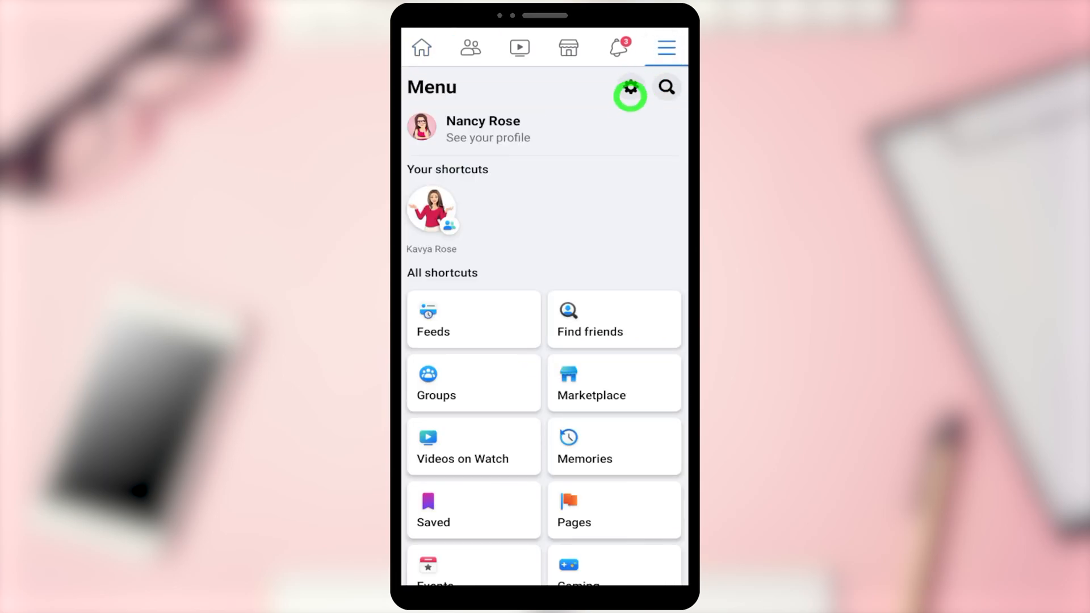
scroll("down", 3)
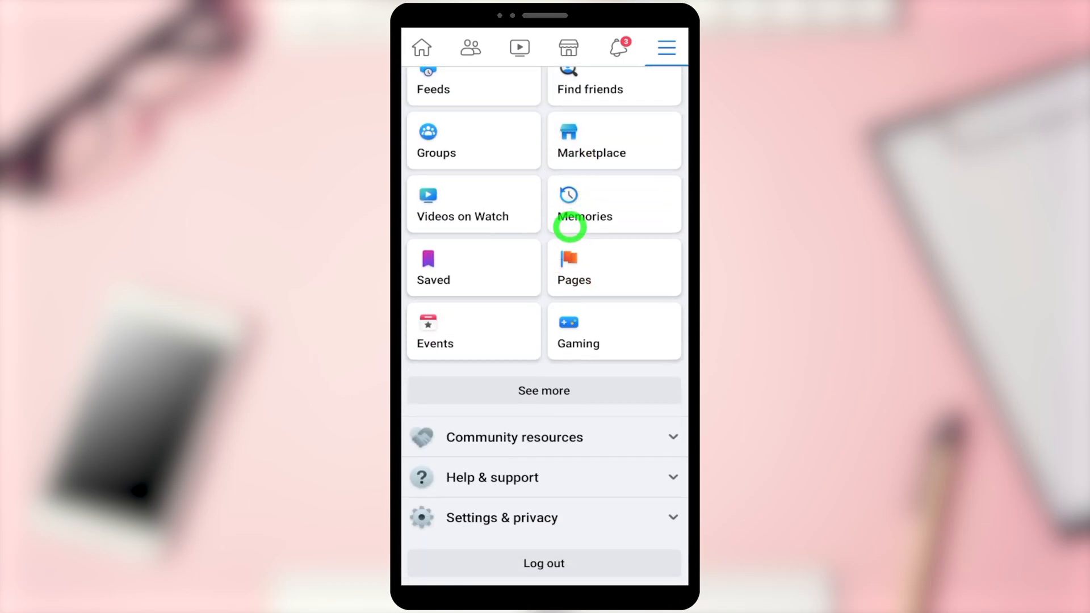
left_click(544, 518)
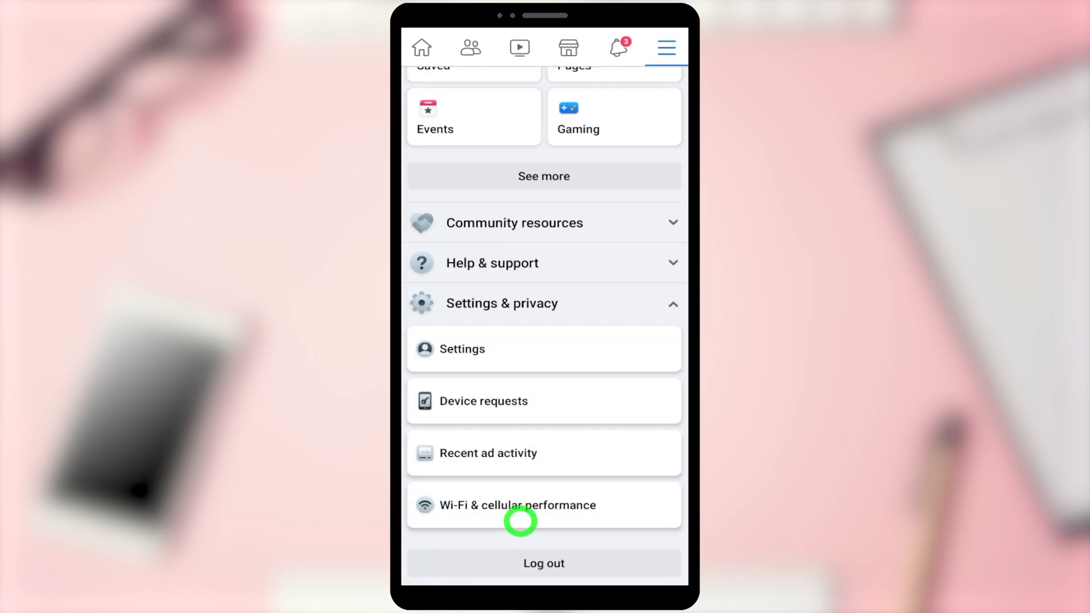
mouse_move(525, 361)
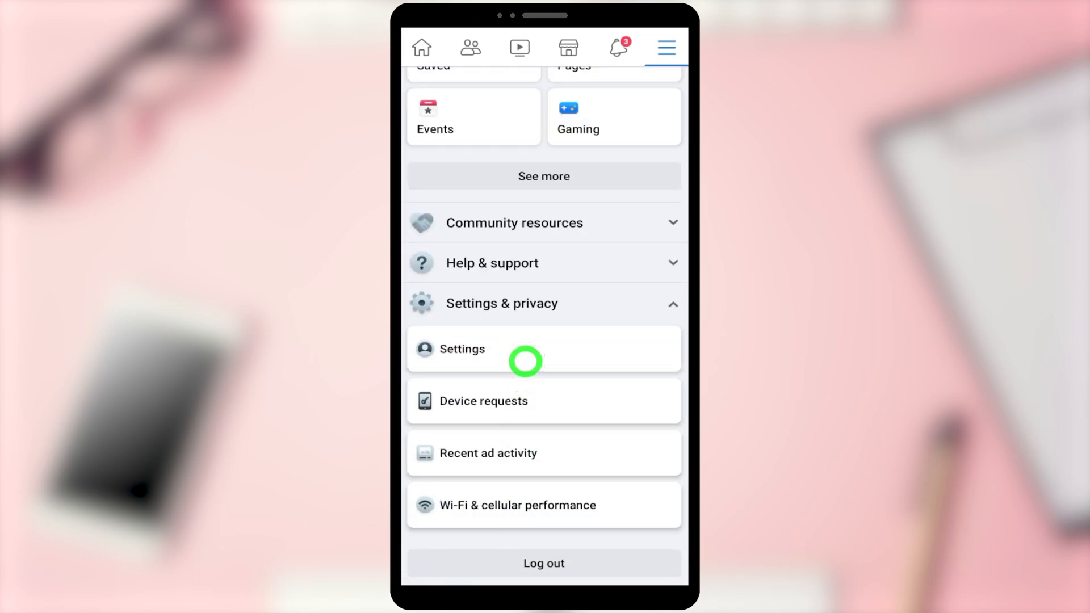
- Navigate through Personal and account information to Deactivation and deletion, with Deactivate account chosen
left_click(463, 349)
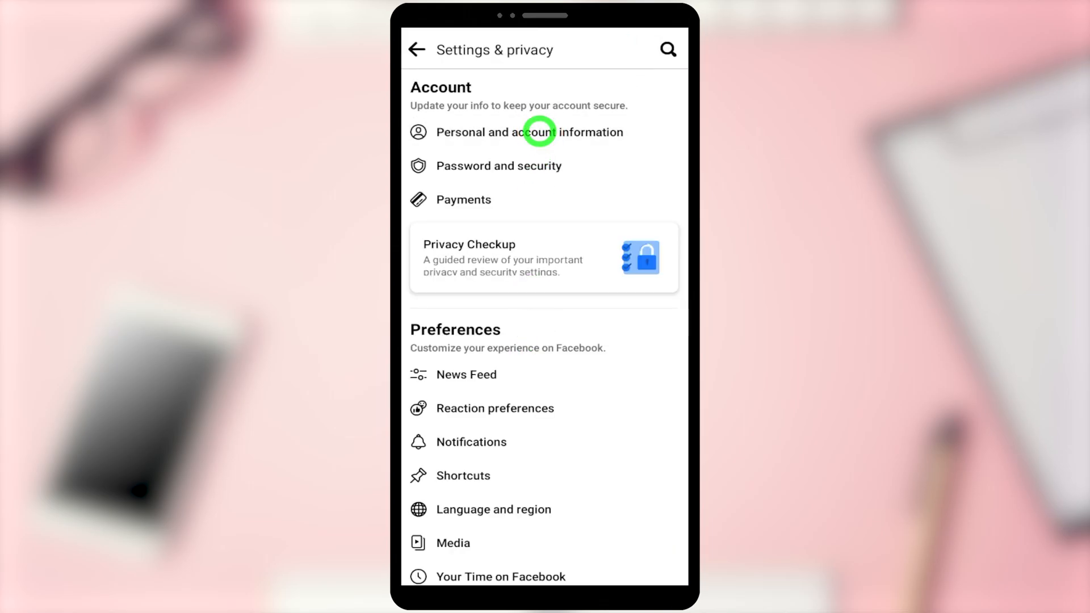
left_click(528, 132)
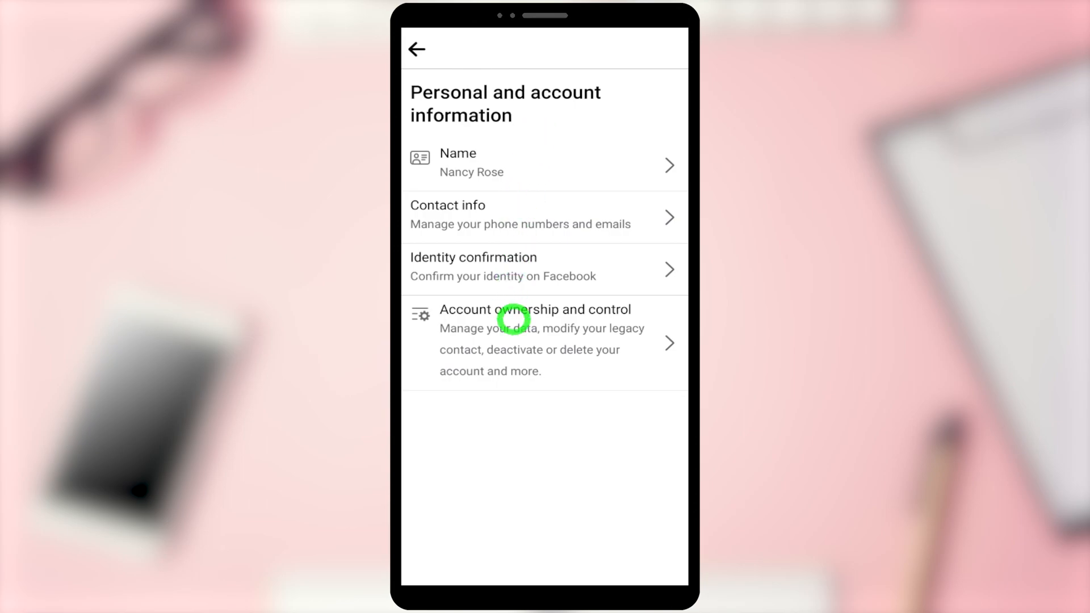
left_click(544, 341)
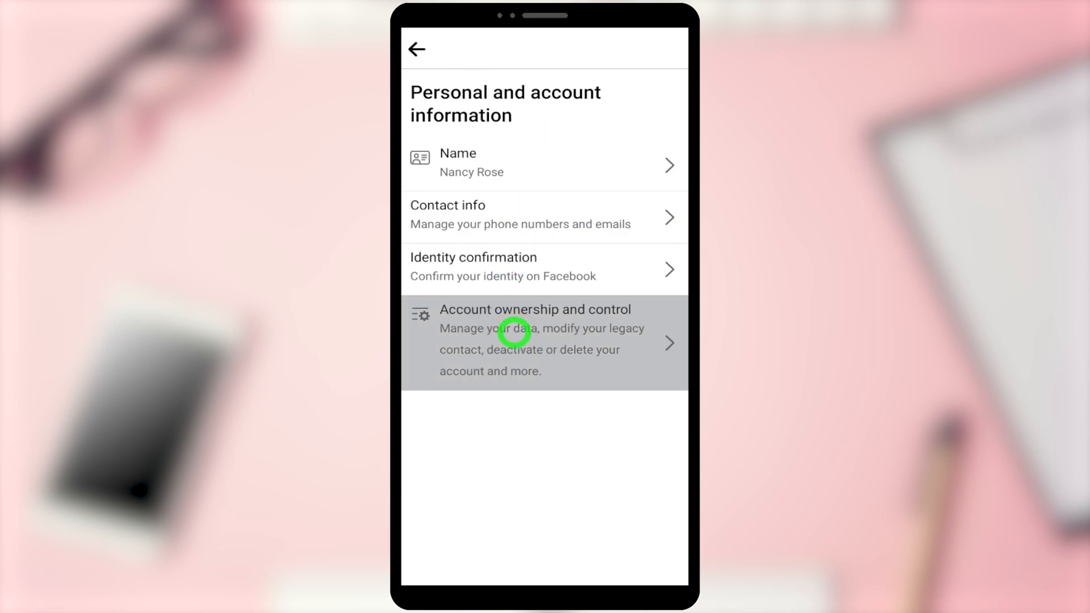
left_click(535, 340)
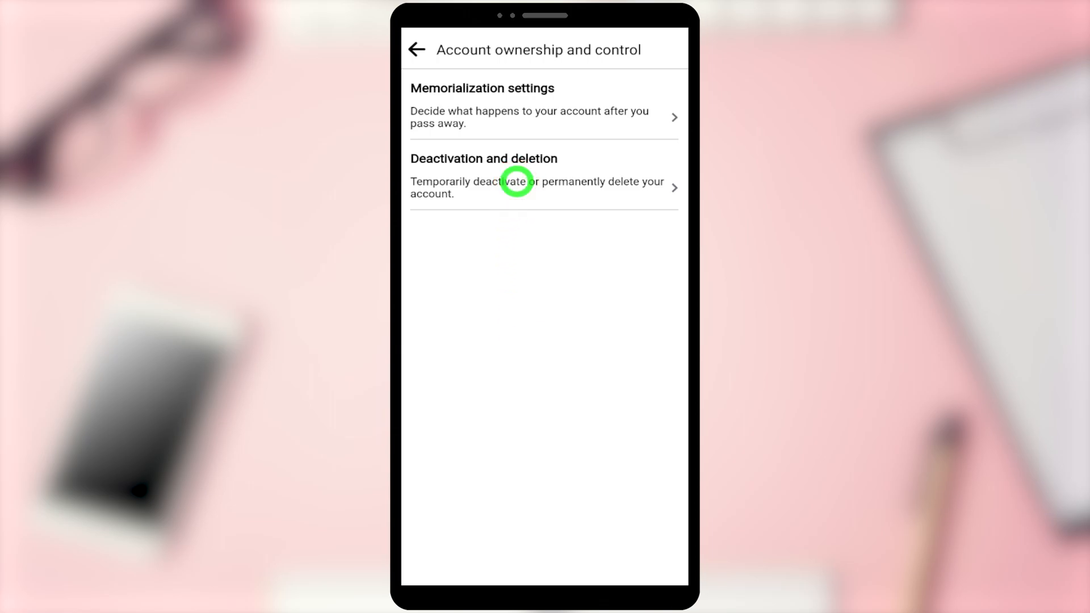
left_click(537, 187)
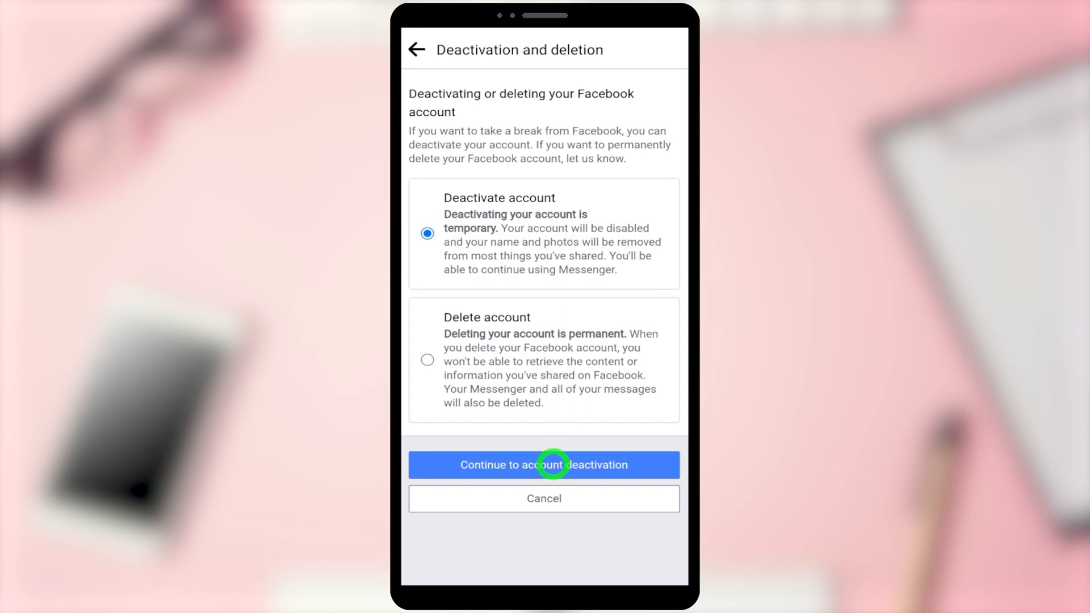
- Continue to account deactivation and confirm with the account password
left_click(544, 464)
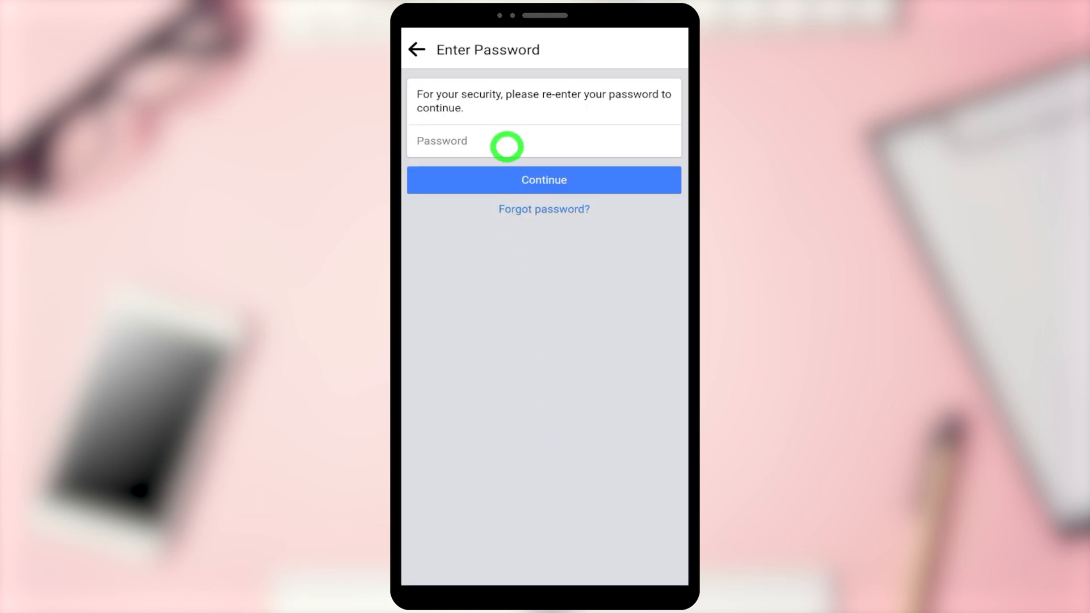
left_click(544, 141)
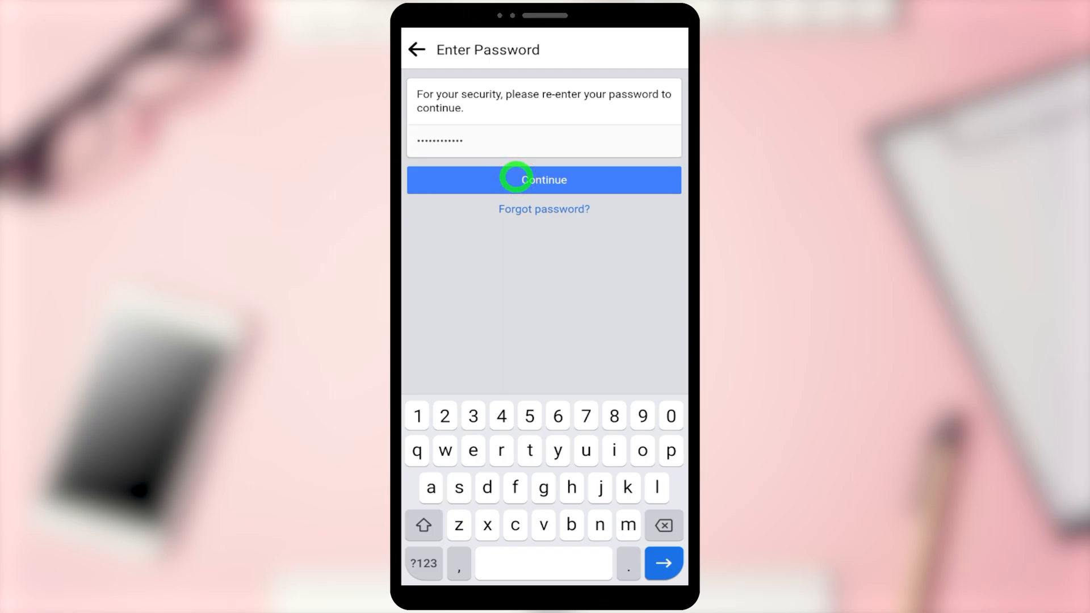
left_click(544, 180)
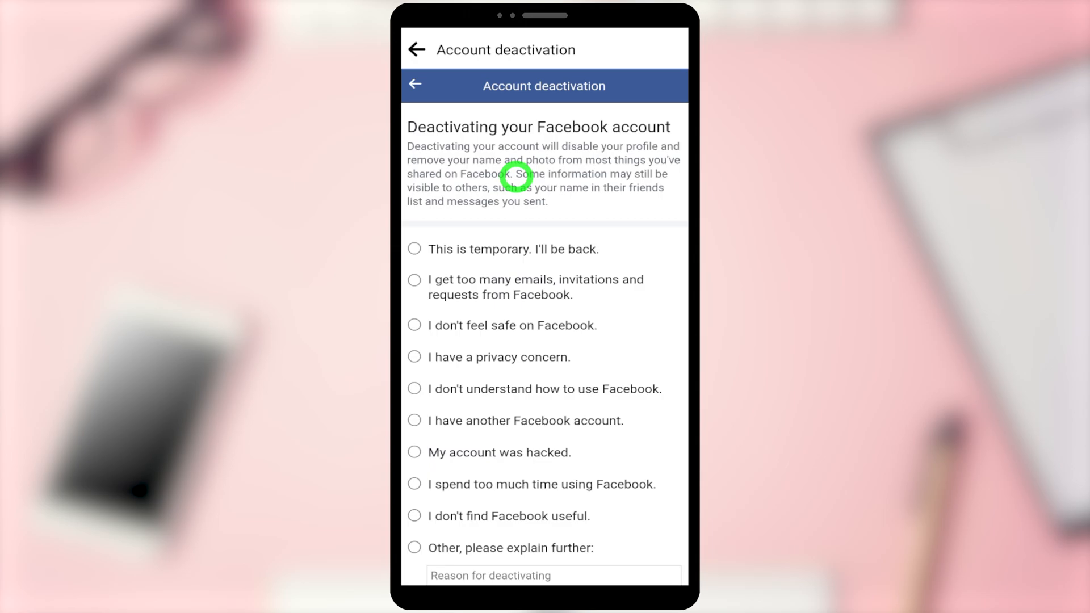
- Choose 'I have another Facebook account' as the reason and continue to the review page
scroll("down", 3)
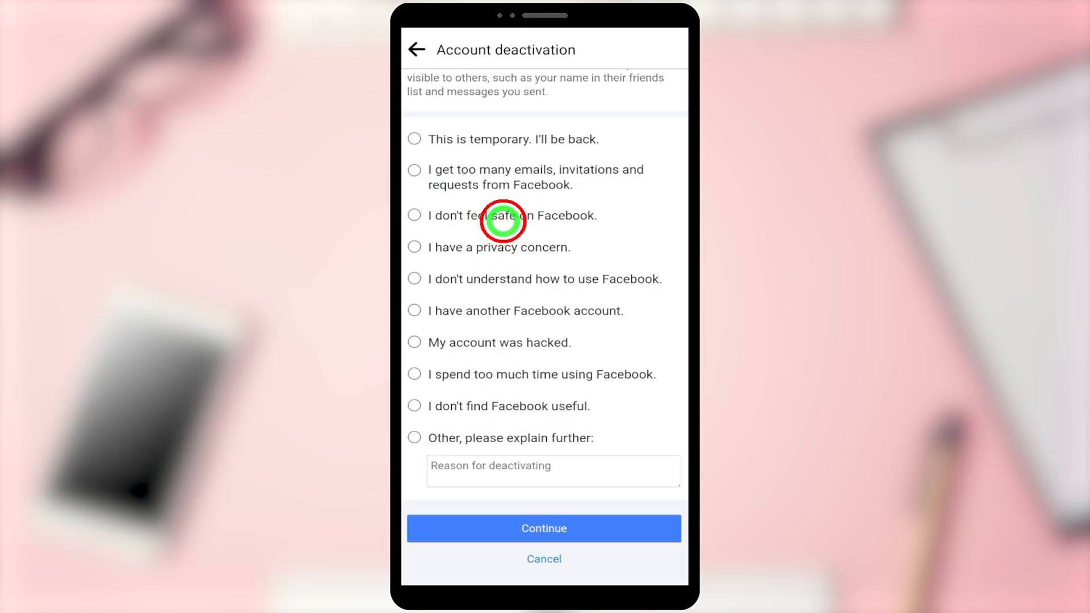
left_click(414, 311)
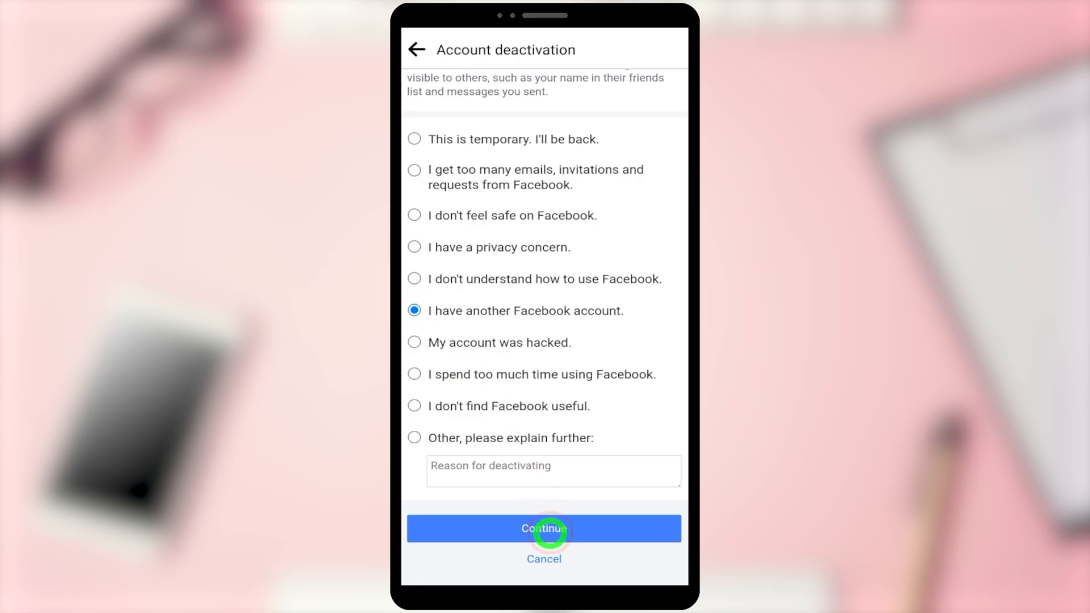
left_click(544, 528)
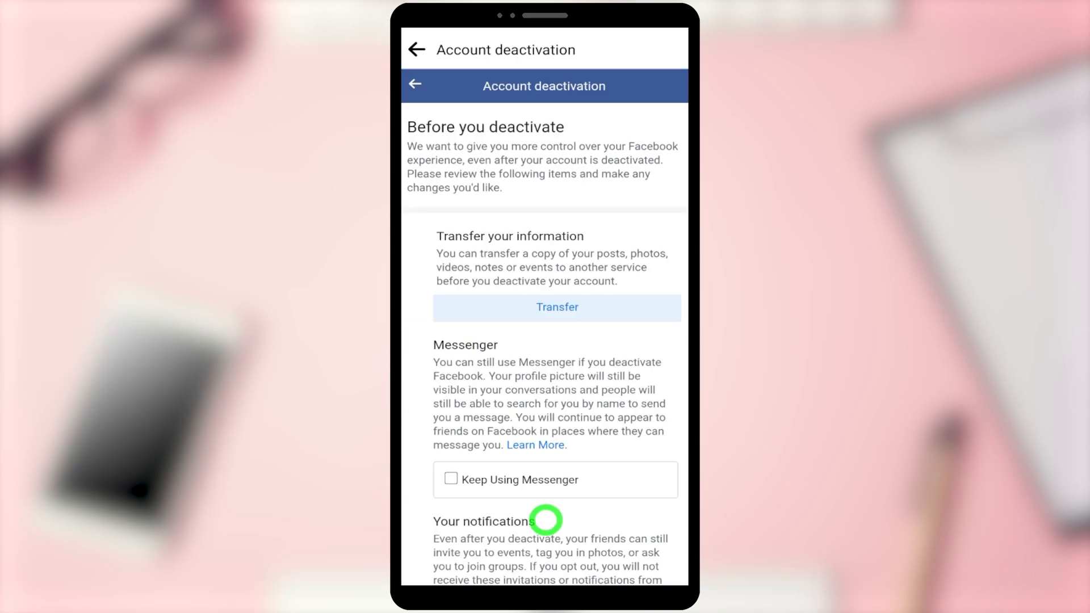
- Confirm Deactivate my account, leading to the Session Expired notice
scroll("down", 3)
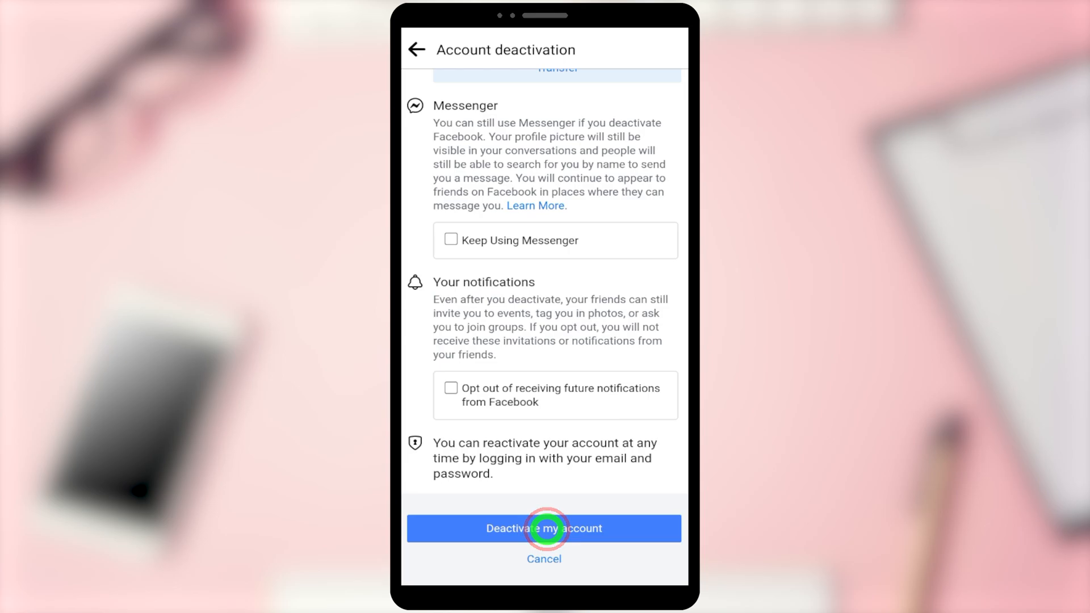
left_click(544, 528)
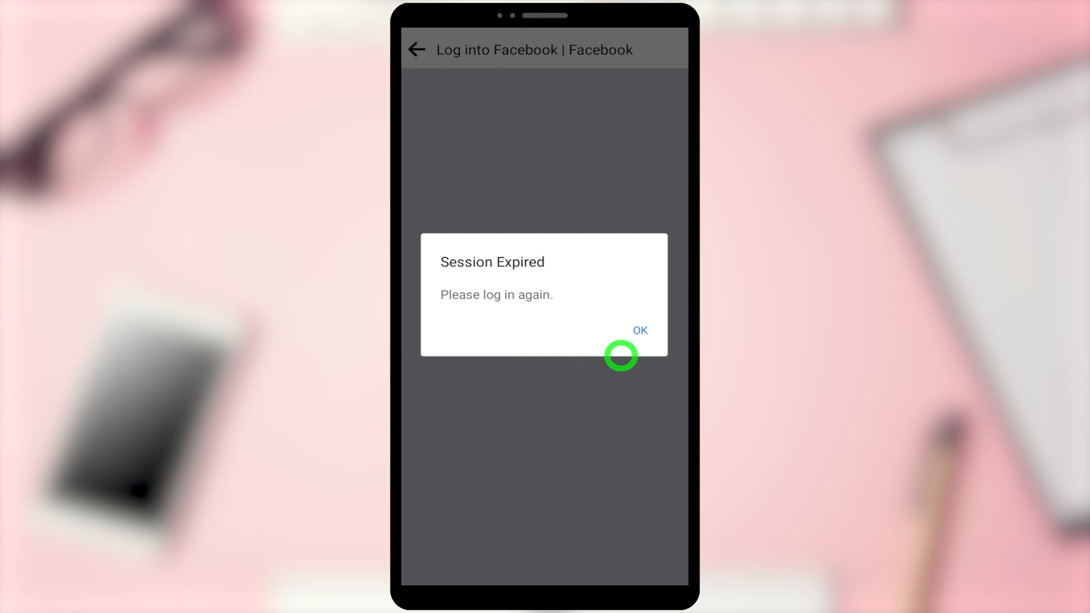
- Dismiss the Session Expired notice and return to the home screen
left_click(640, 330)
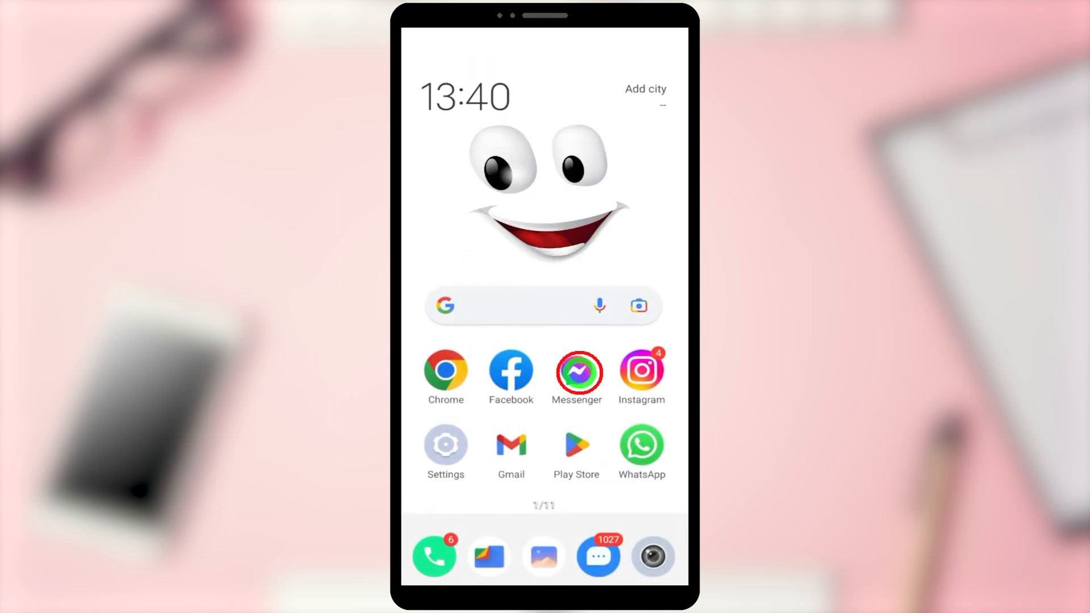
- Launch Messenger and accept Keep using Messenger to reach the Chats list
left_click(577, 374)
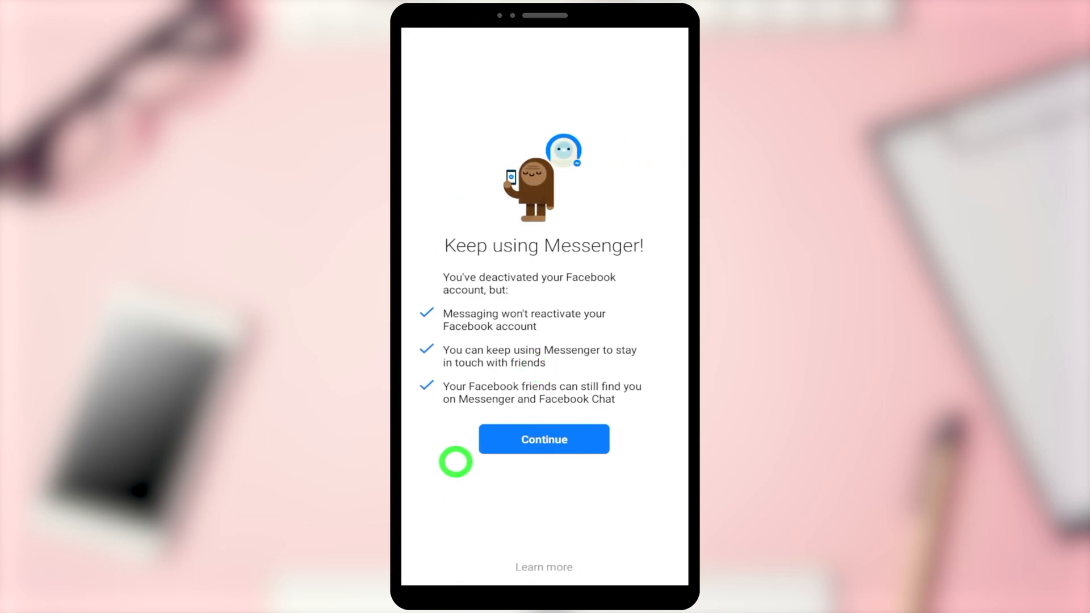
mouse_move(639, 484)
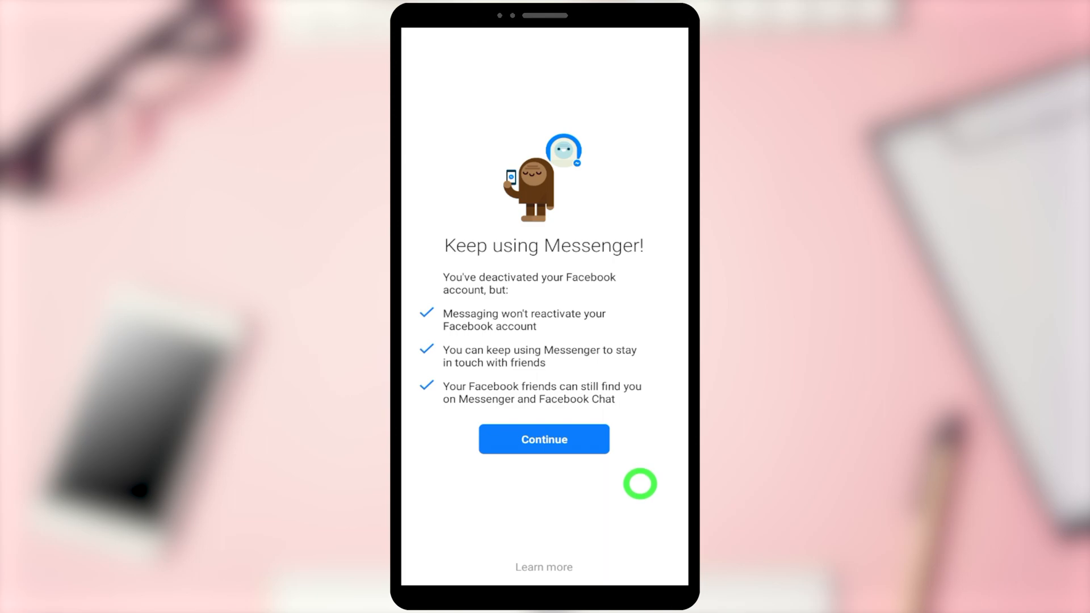
left_click(544, 438)
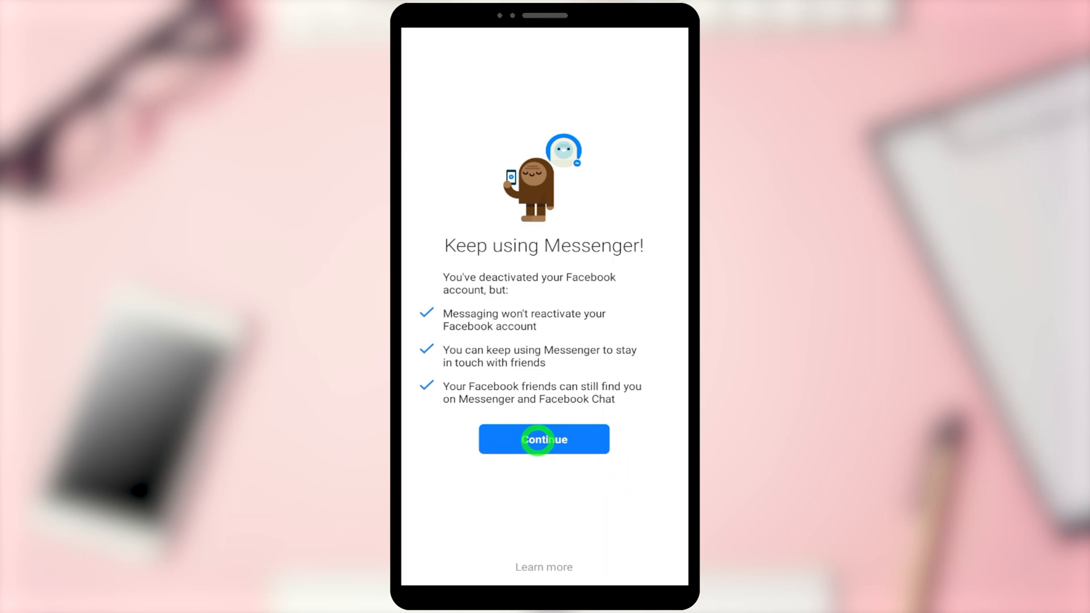
left_click(544, 438)
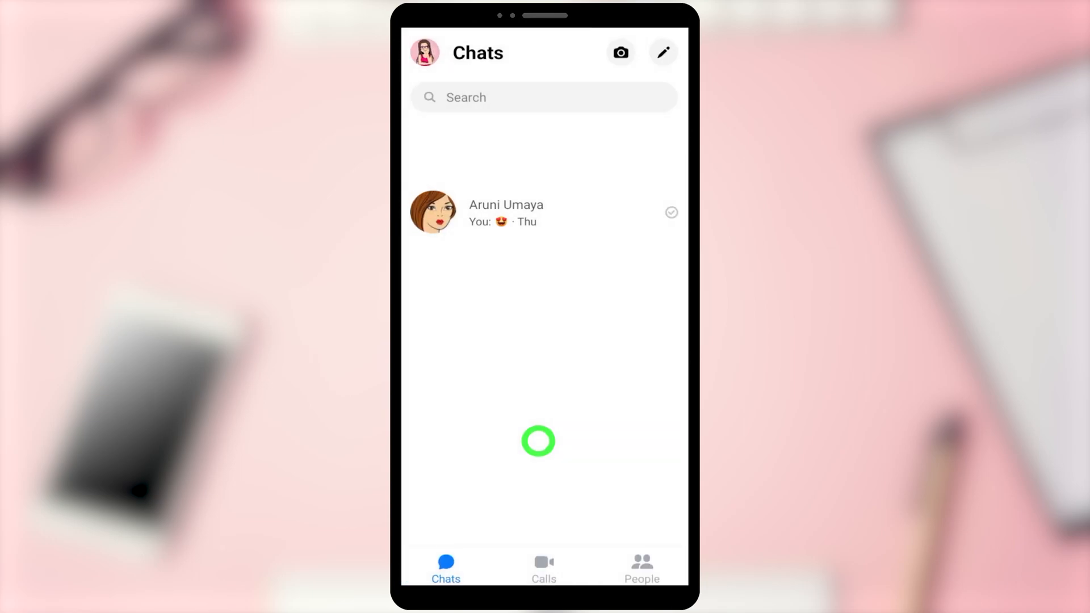